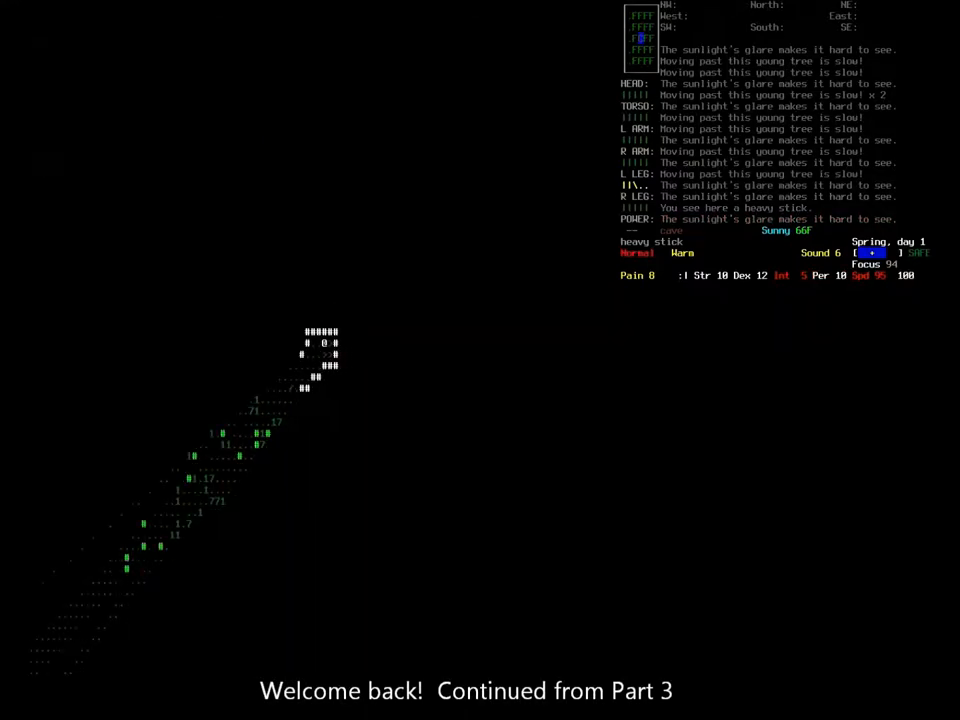
Step: Drop the trap, book, rope, sheet, heavy stick and spare food onto the rock floor
key("i")
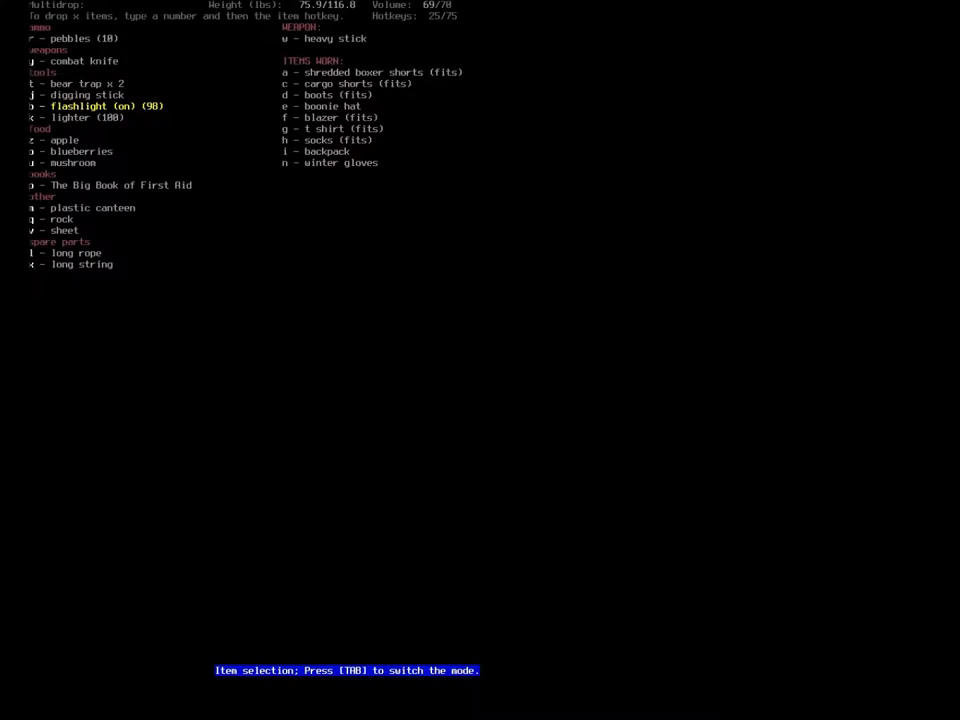
key("t")
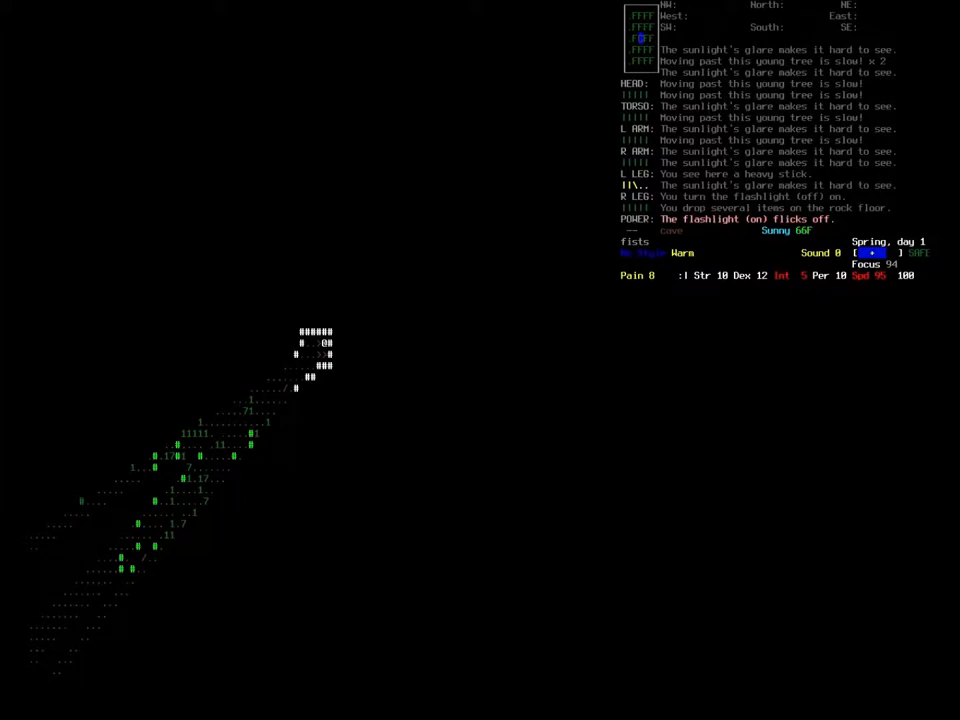
Step: Bring up the advanced inventory manager listing the chunk of meat on the north-west square
key("i")
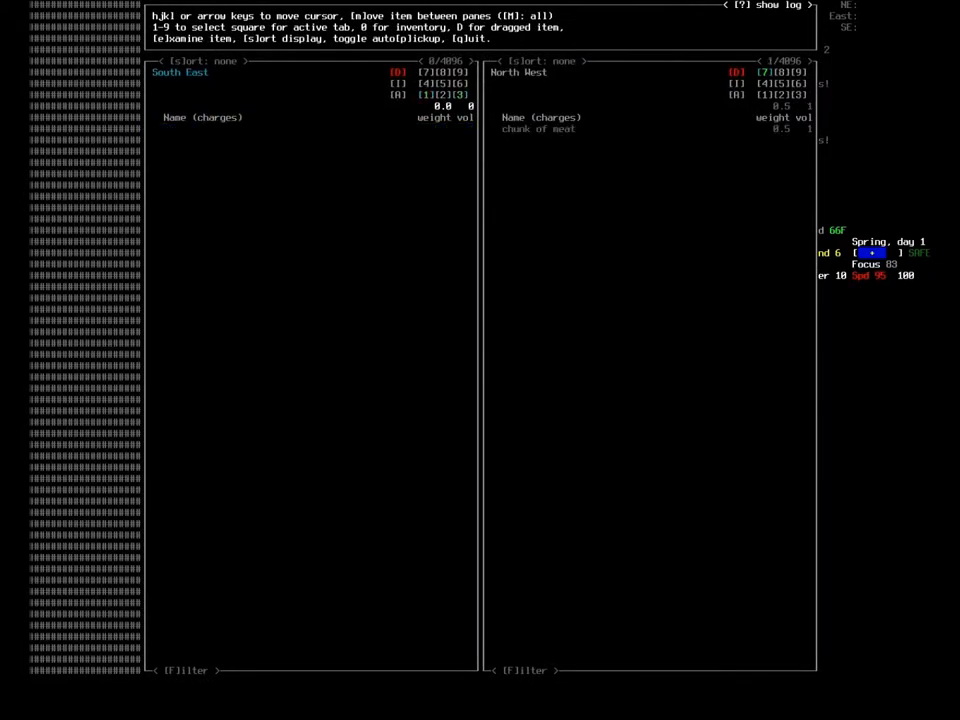
Step: Gather the butchered bat meat and bones into one pile of 11 chunks and 2 bones underfoot
key("Escape")
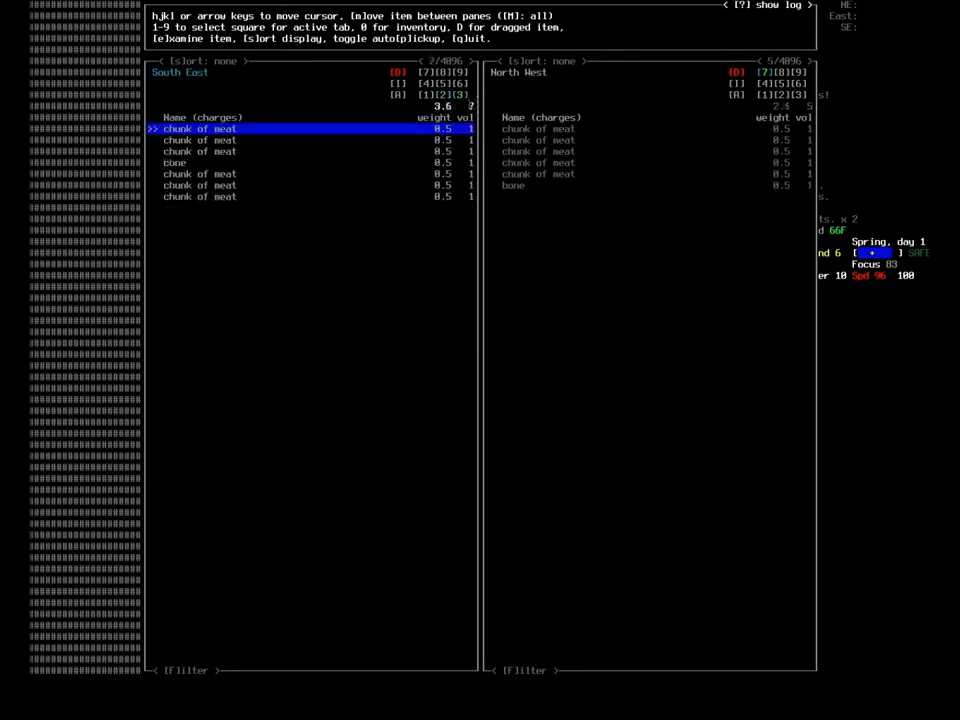
key("Escape")
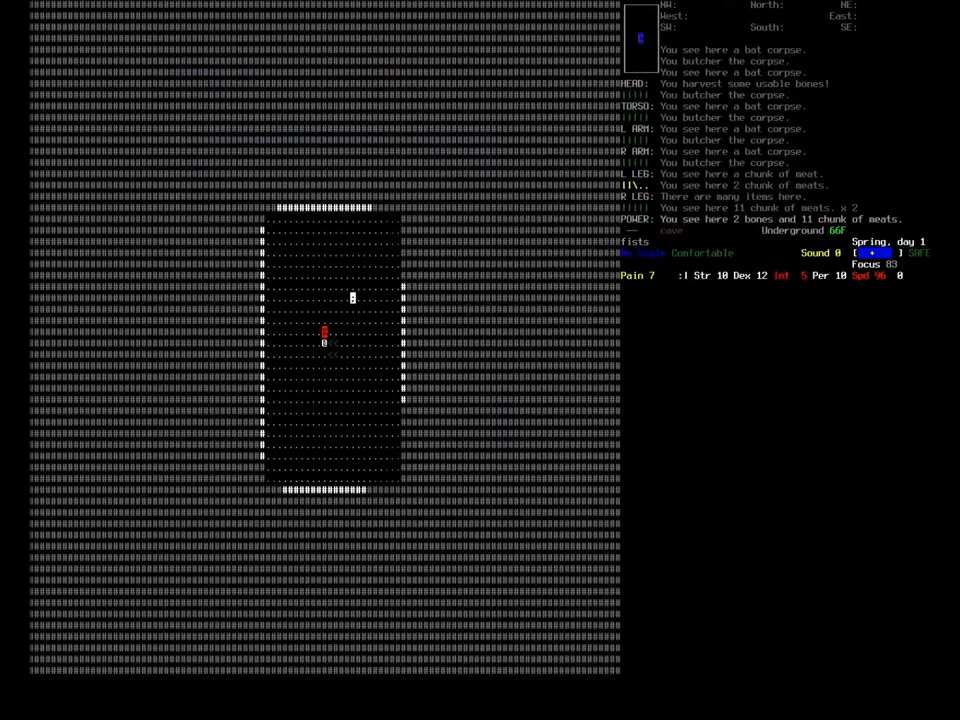
Step: Eat the blueberries on the surface and leave the mushroom on the floor
key("E")
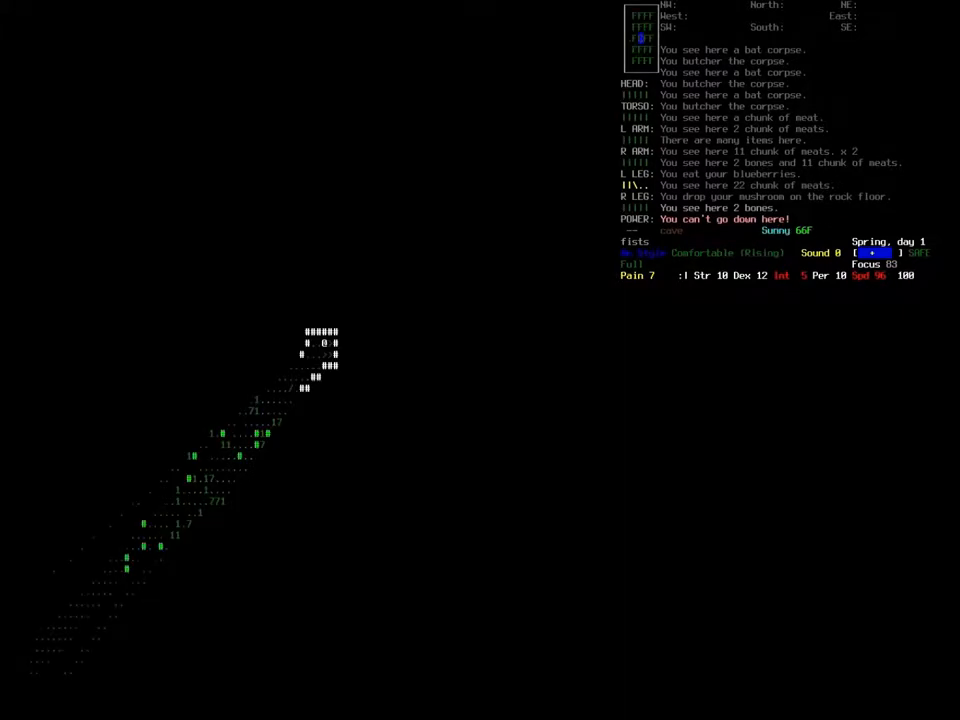
key("i")
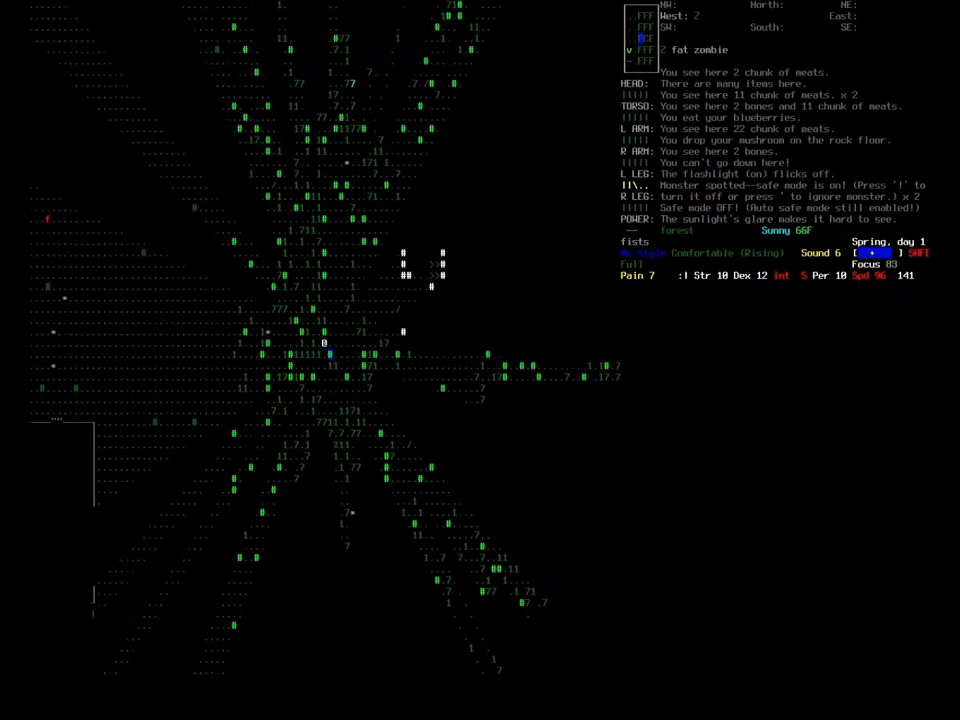
Step: Turn safe mode off after spotting the fat zombie and check the inventory
key("g")
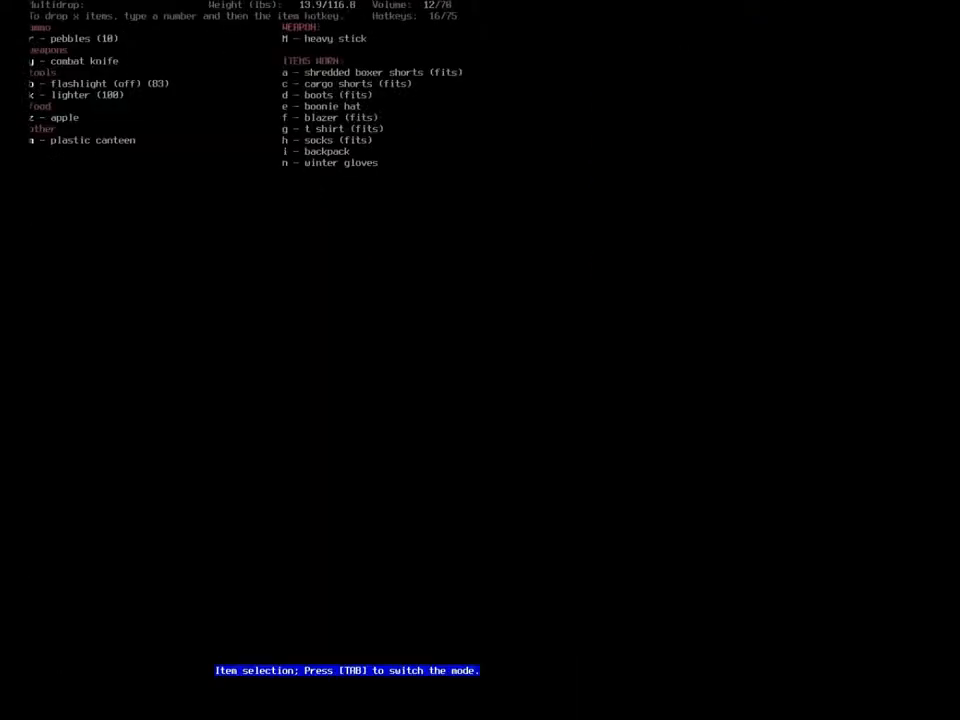
left_click(80, 84)
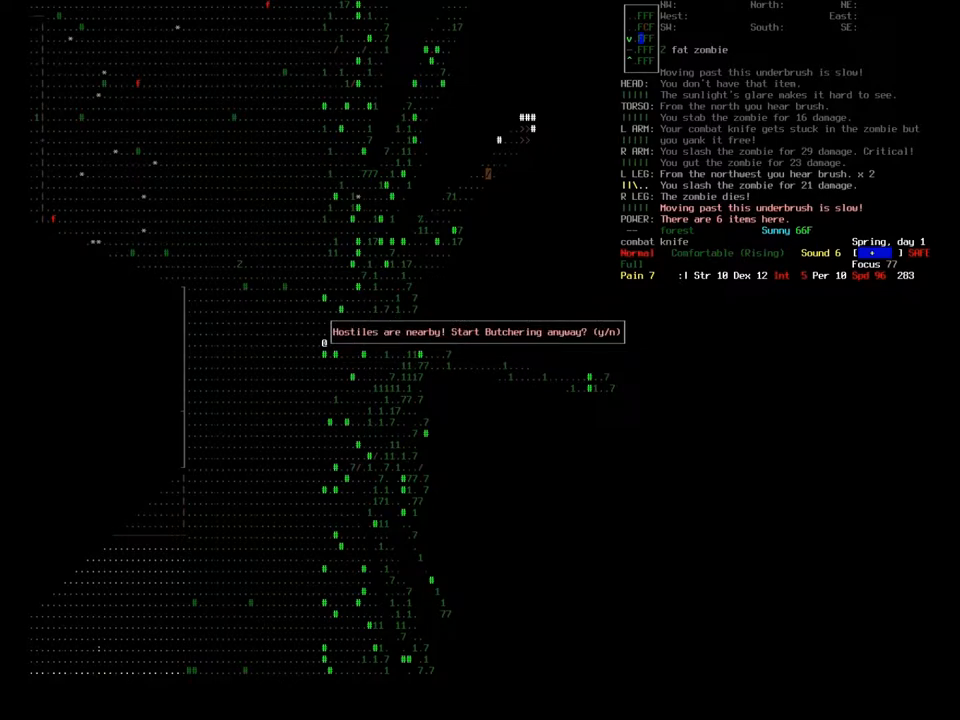
Step: Confirm butchering the zombie corpse despite the 'Hostiles are nearby' warning
key("y")
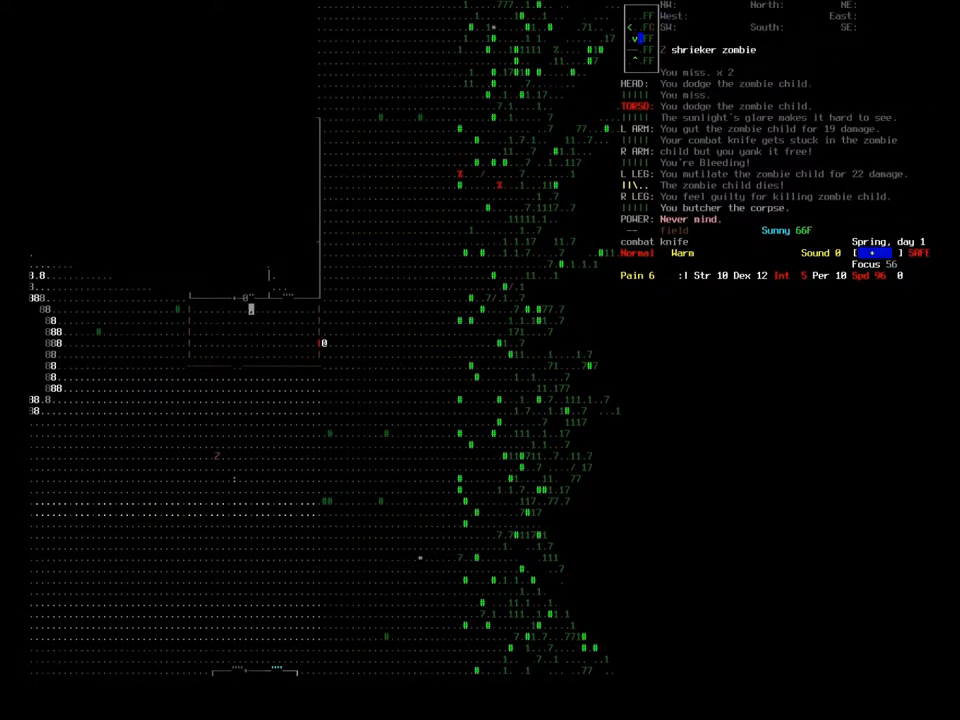
Step: Kill the striker zombie with the combat knife and butcher its corpse inside the house
key("i")
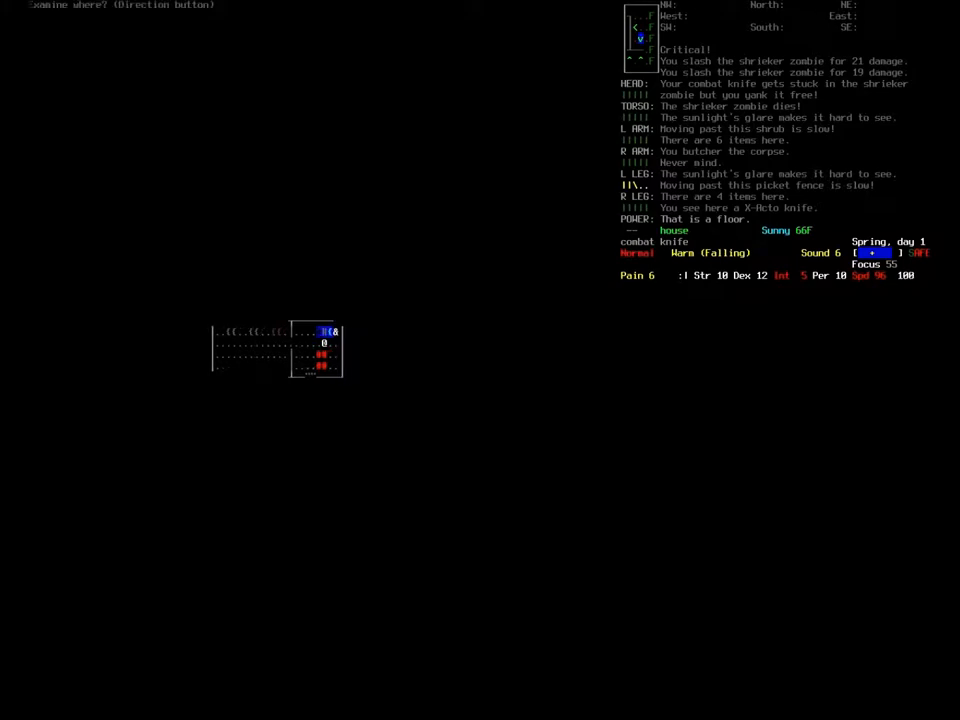
Step: Pick up the cans of crispy cranberry and cream soda from the refrigerator
key("g")
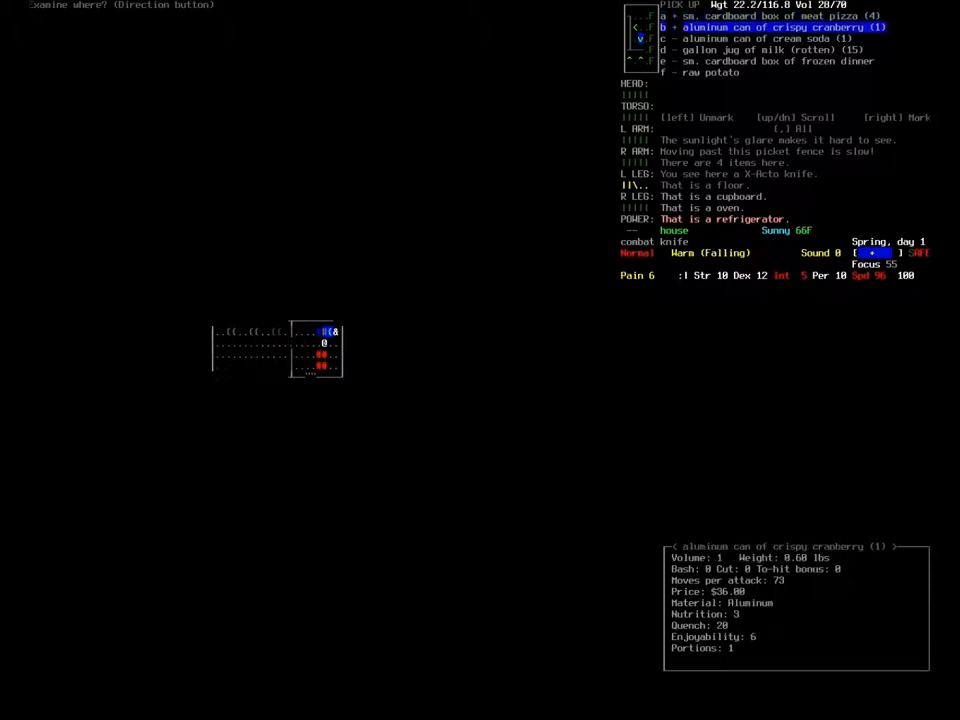
key("DOWN")
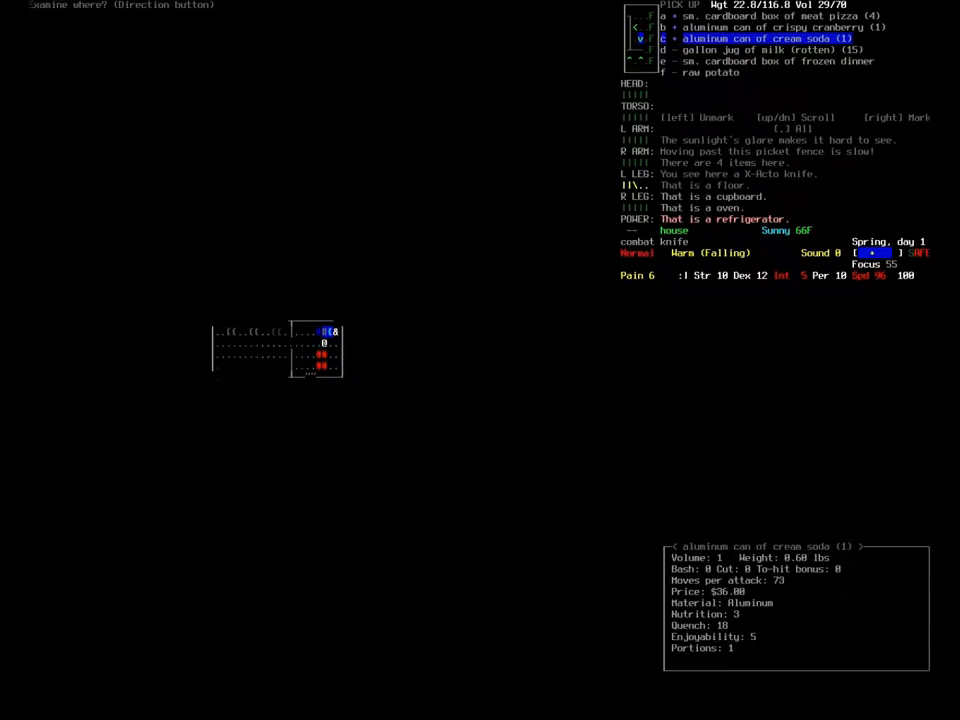
key("down")
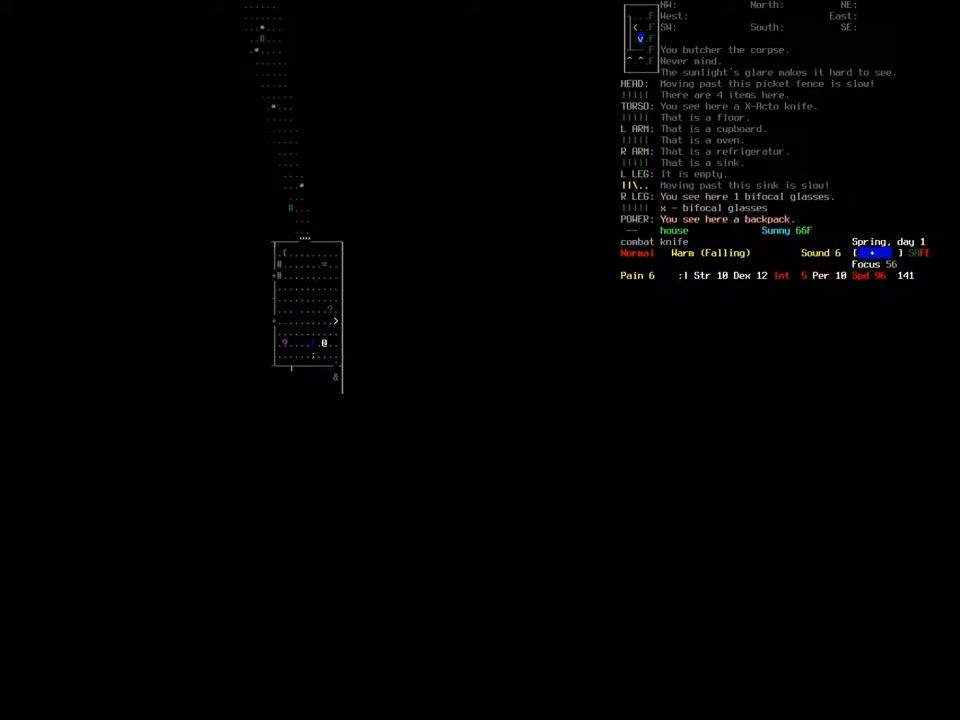
key("d")
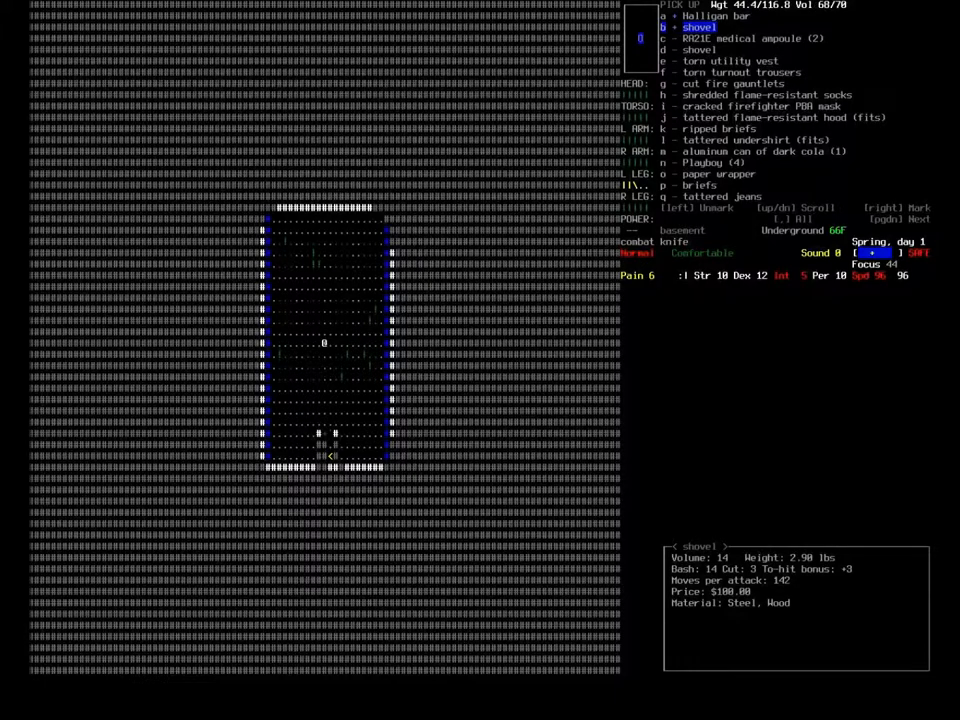
Step: Take the shovel and the medical ampoules from the pile of firefighter gear
key("DOWN")
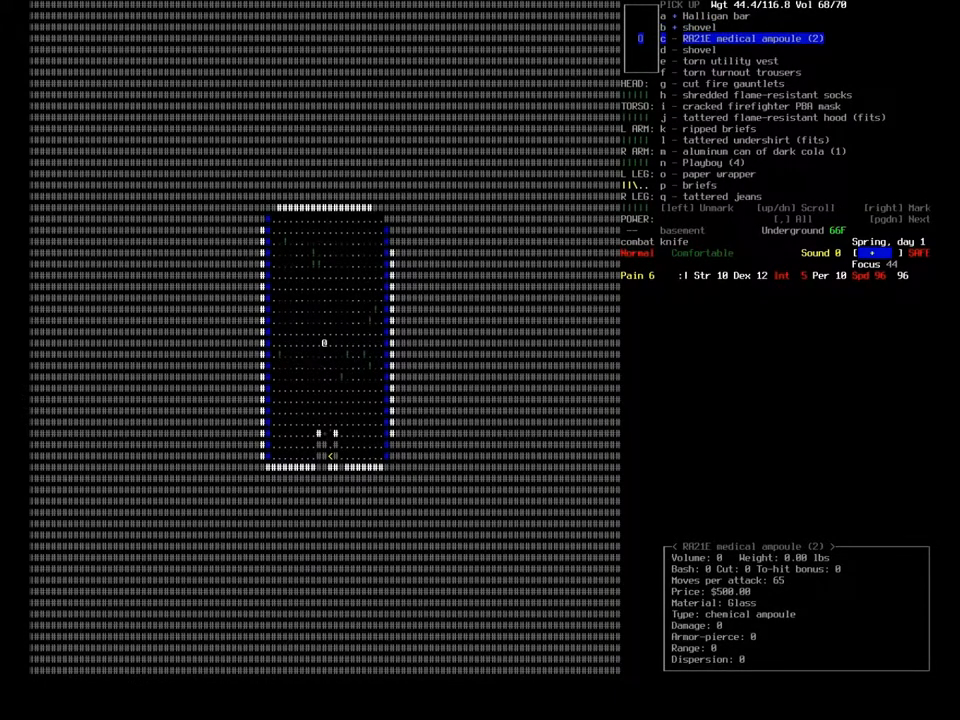
key("DOWN")
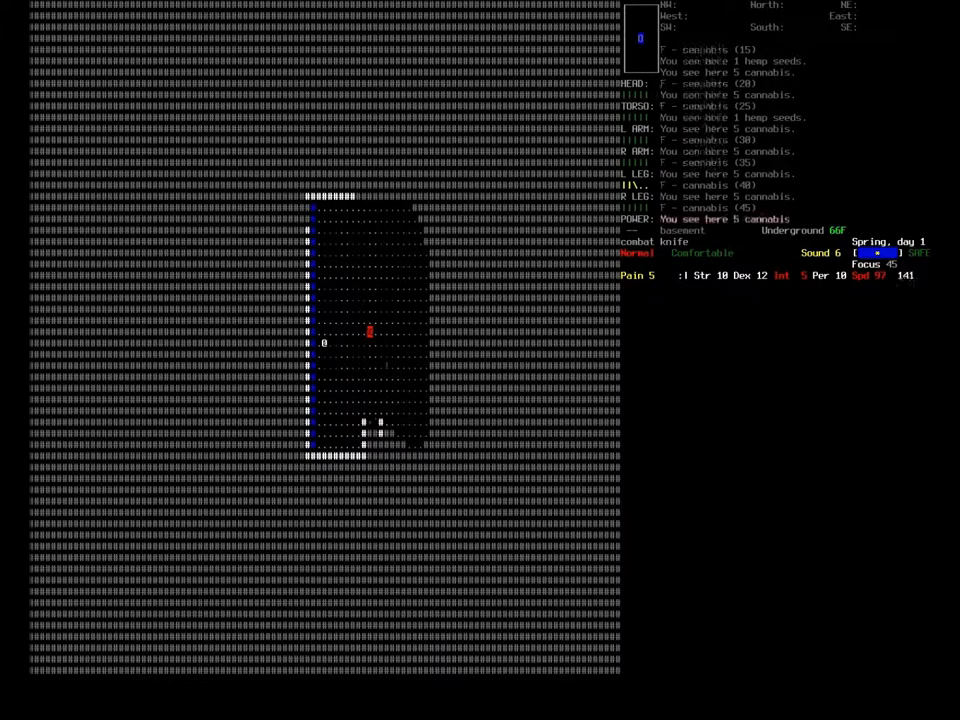
Step: Drop the carried cannabis onto the basement's dirt floor
key("up")
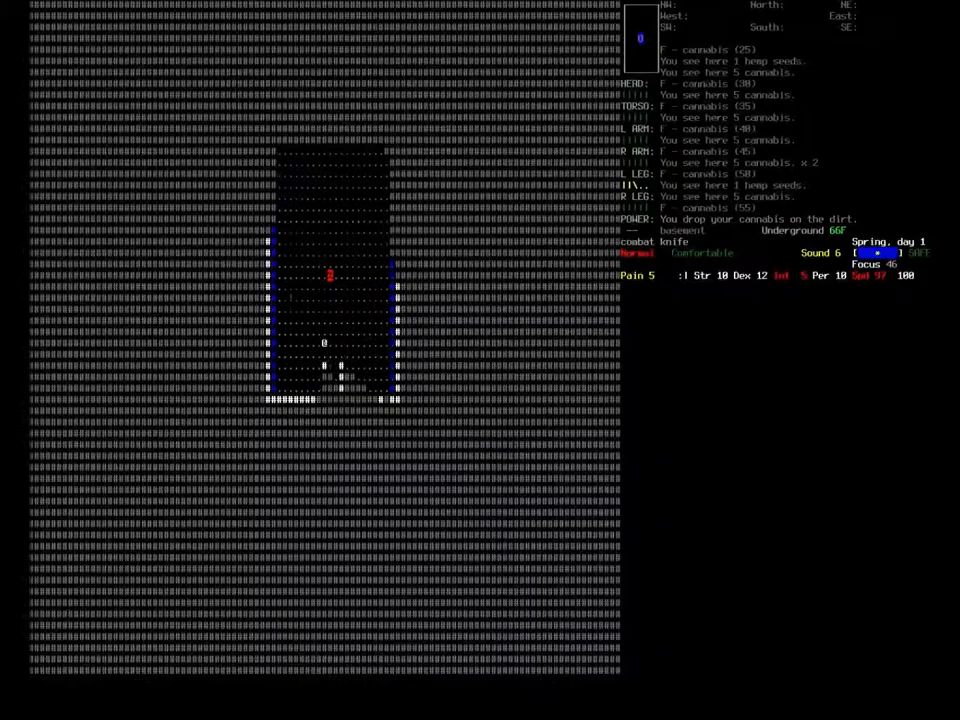
Step: Check the inventory and start eating before heading upstairs from the basement
key("i")
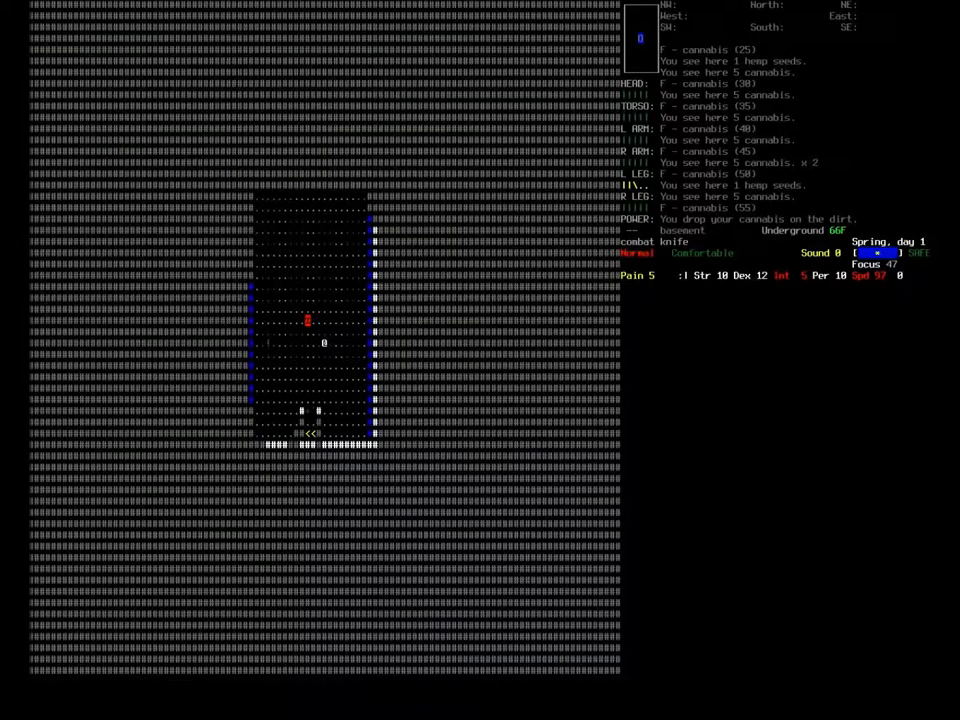
key("E")
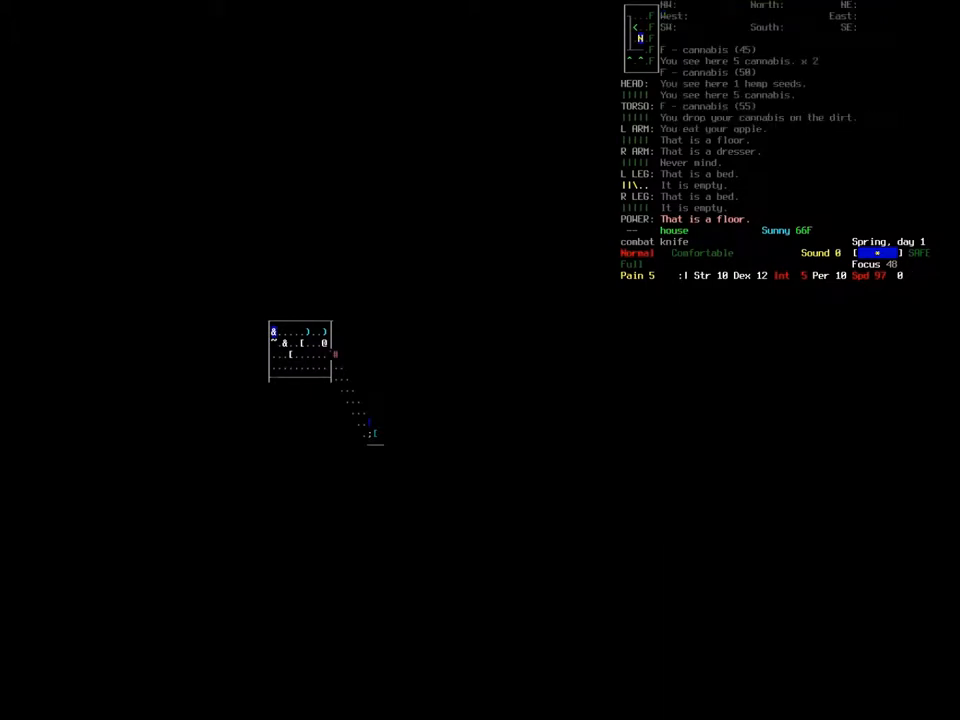
Step: Review the inventory after eating the apple and step up toward the bedroom furniture
key("i")
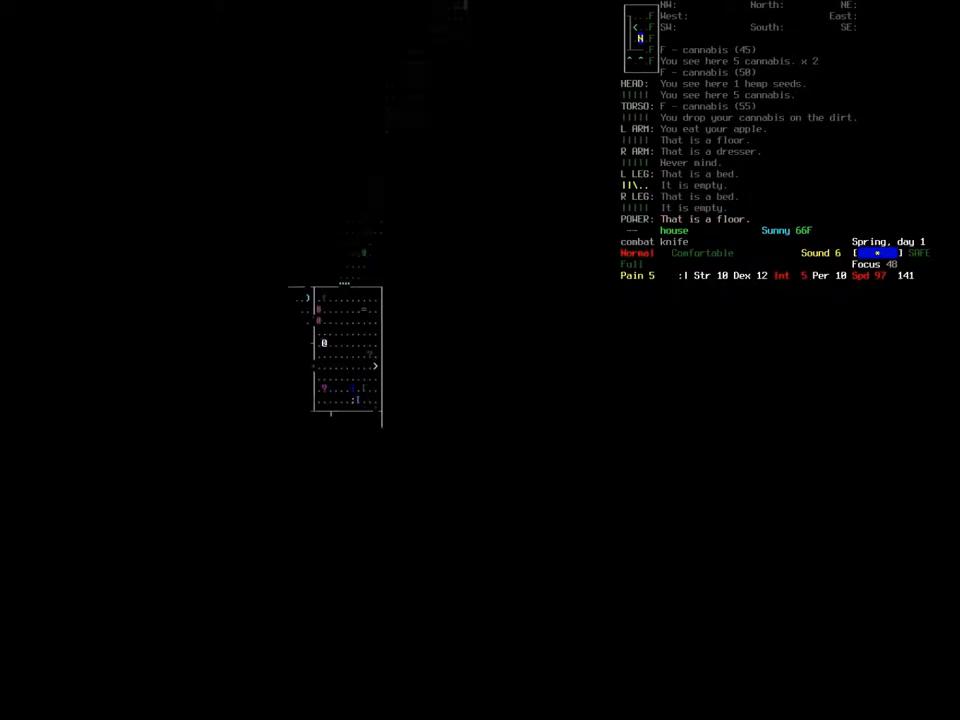
key("up")
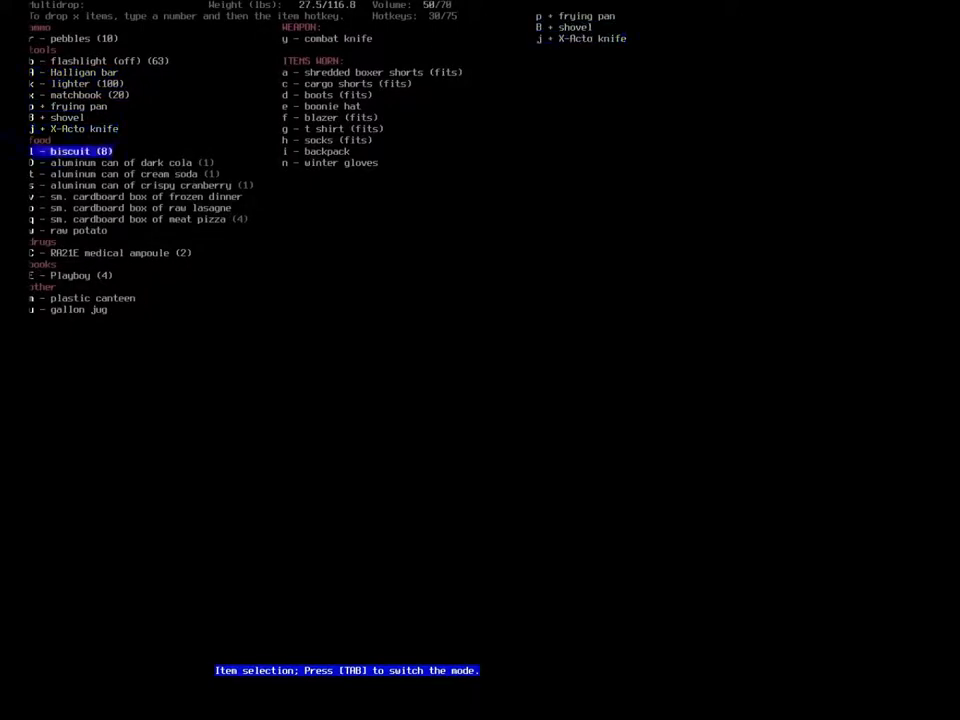
Step: Mark the frying pan, shovel, X-Acto knife, ampoules and Playboys in the multidrop list
key("down")
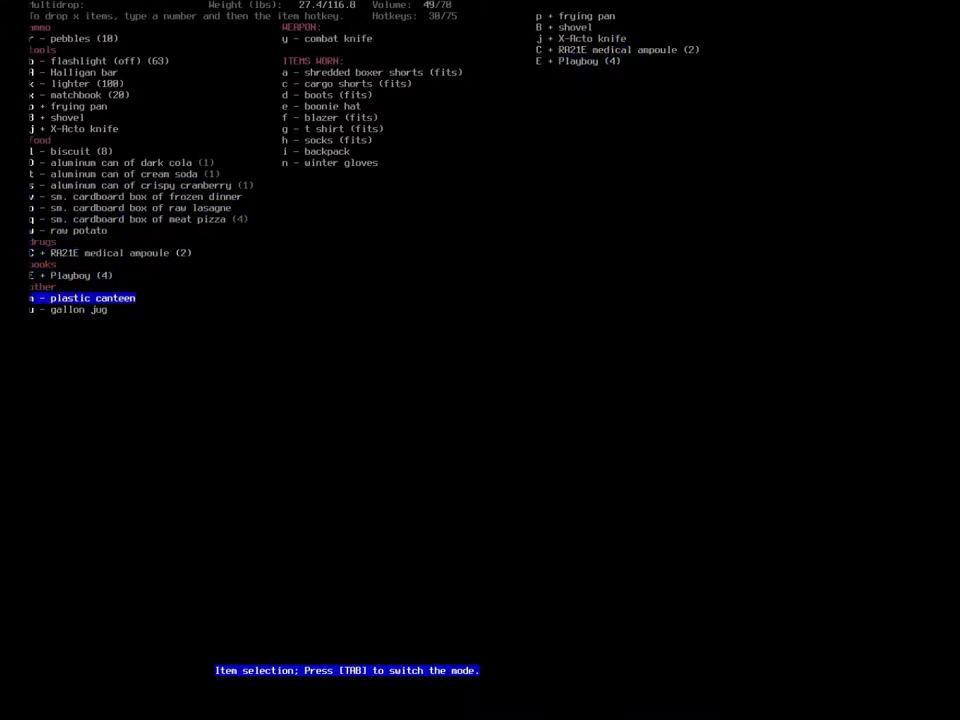
key("up")
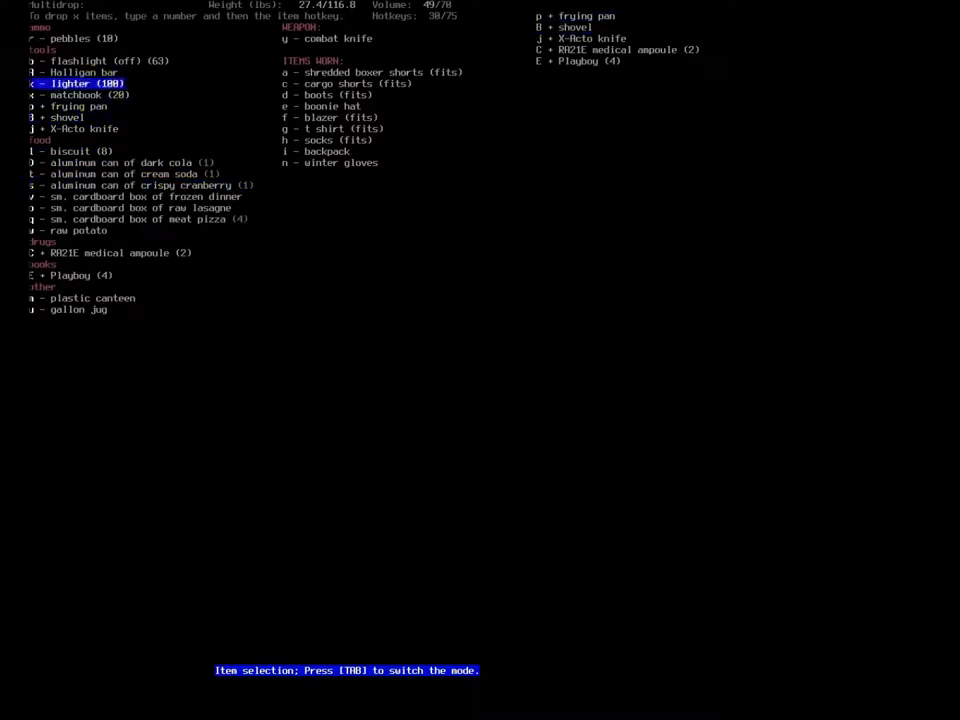
key("up")
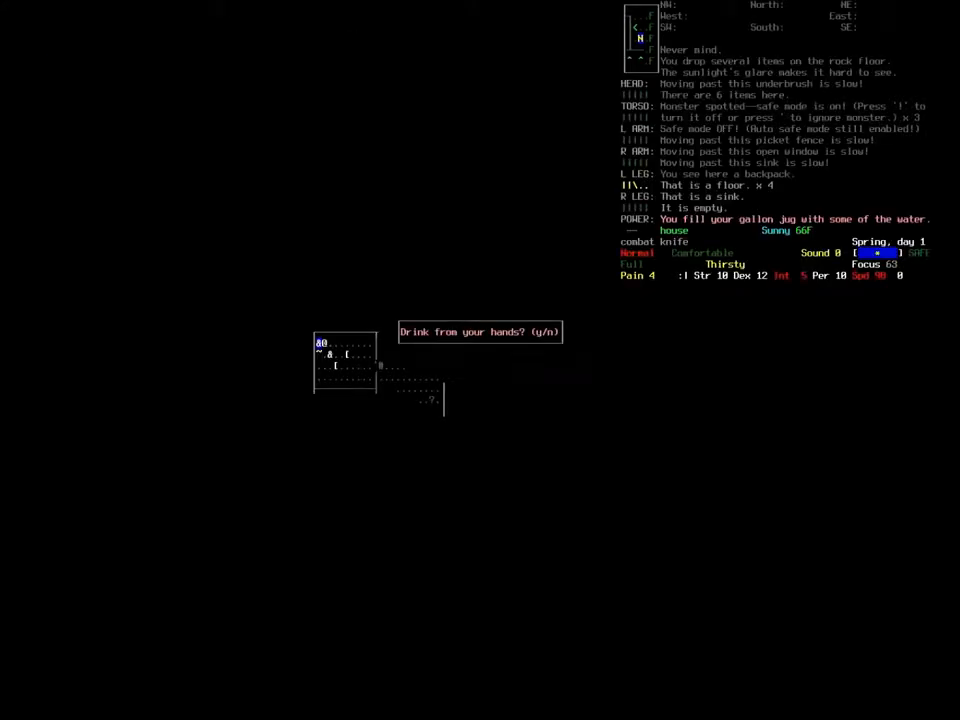
Step: Answer the drink-from-hands prompt after filling the gallon jug at the sink
key("y")
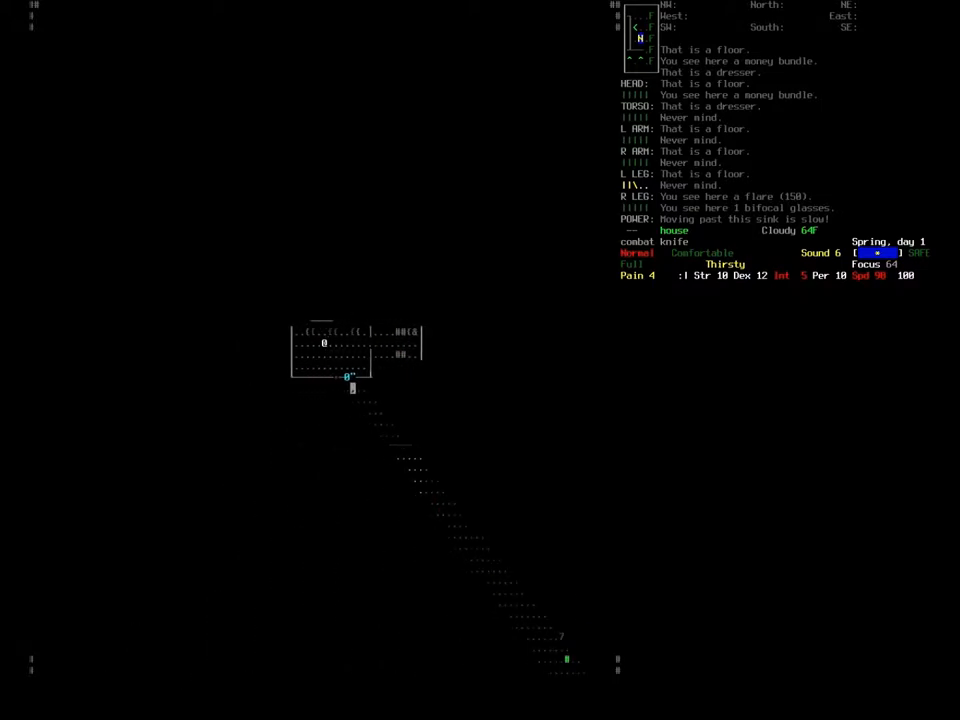
Step: Move into the zombie to knife it to death, then step down toward its corpse
key("k")
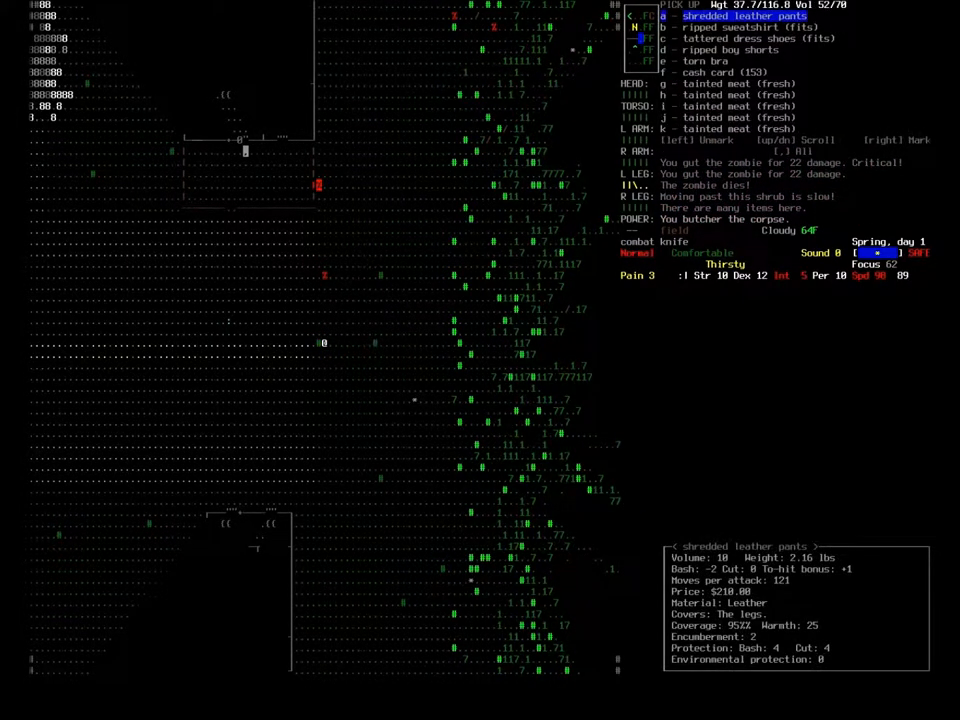
key("down")
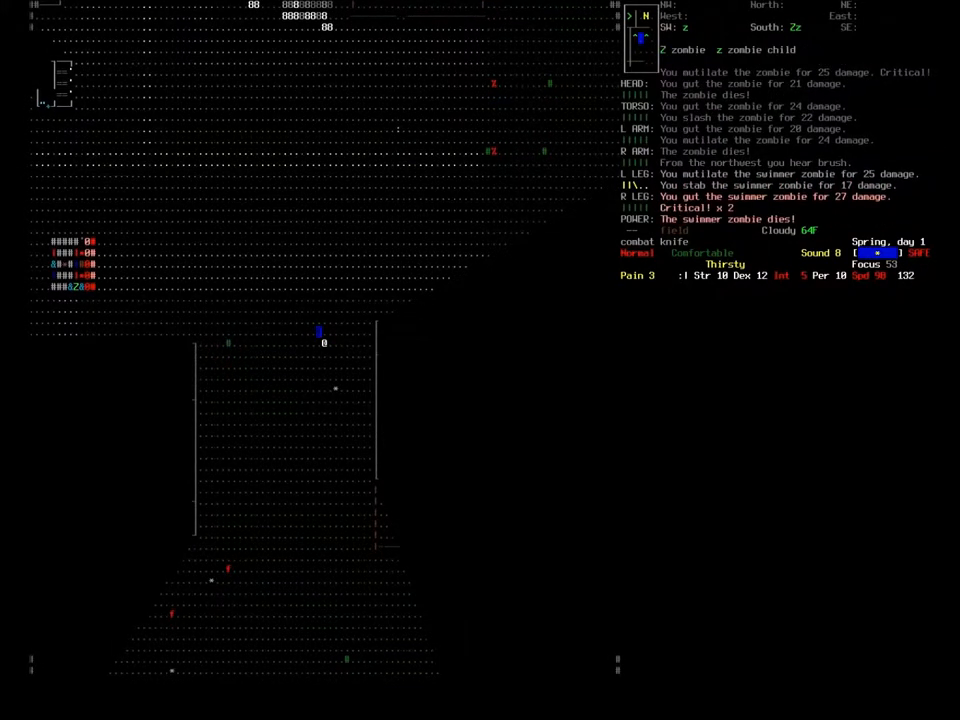
Step: Butcher the zombie corpse into tainted meat and tattered clothing with B
key("b")
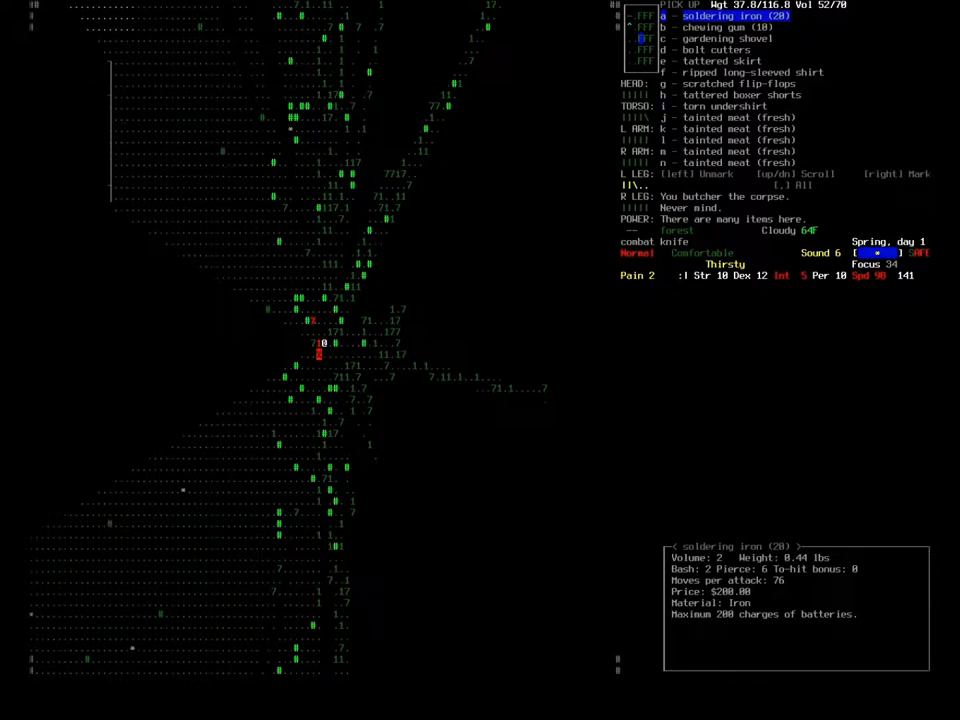
key("down")
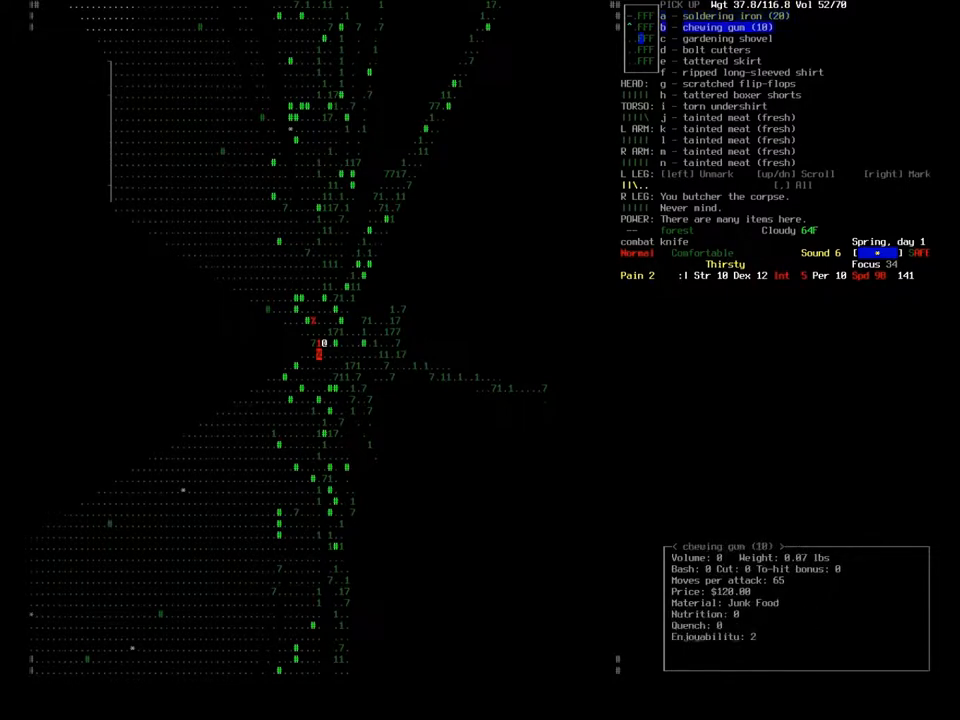
key("down")
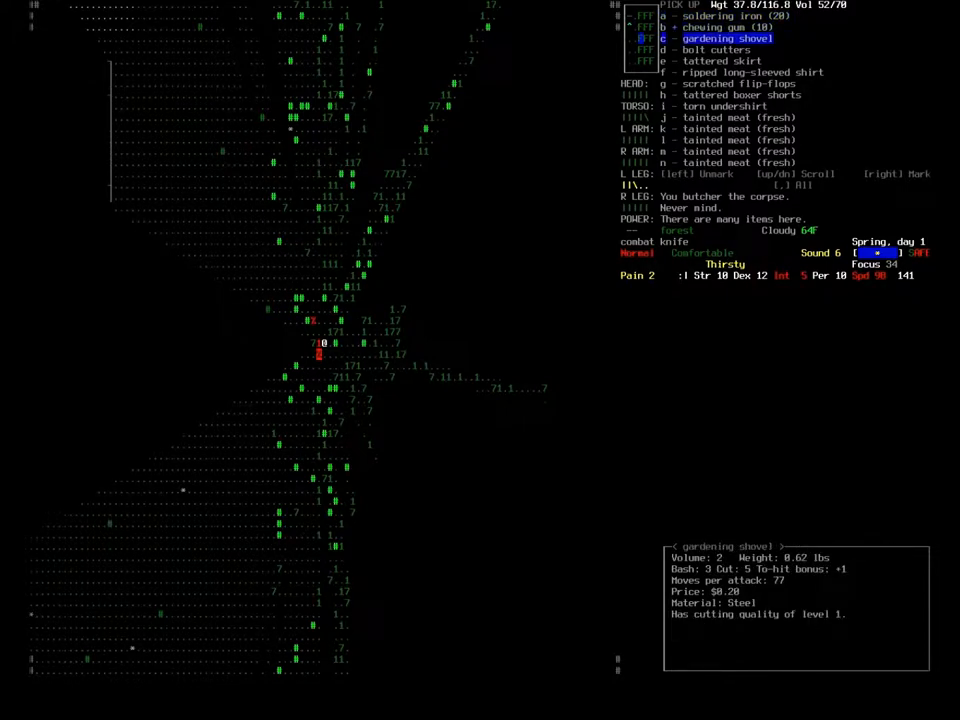